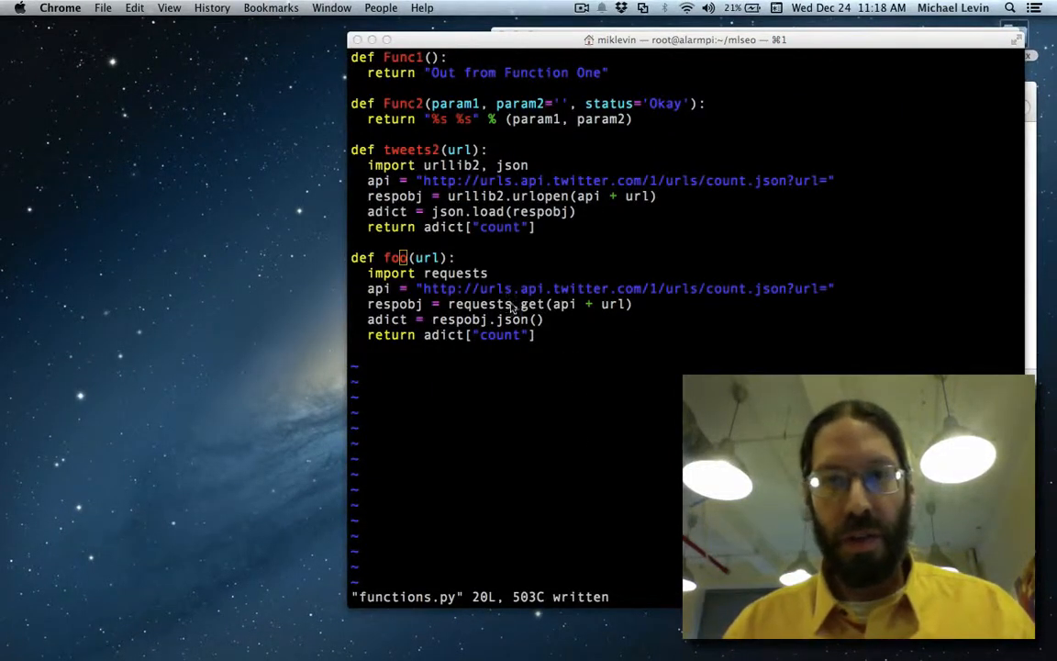
# - Delete the old urllib2 tweets2 function in vim and rename foo to tweets
pyautogui.click(511, 308)
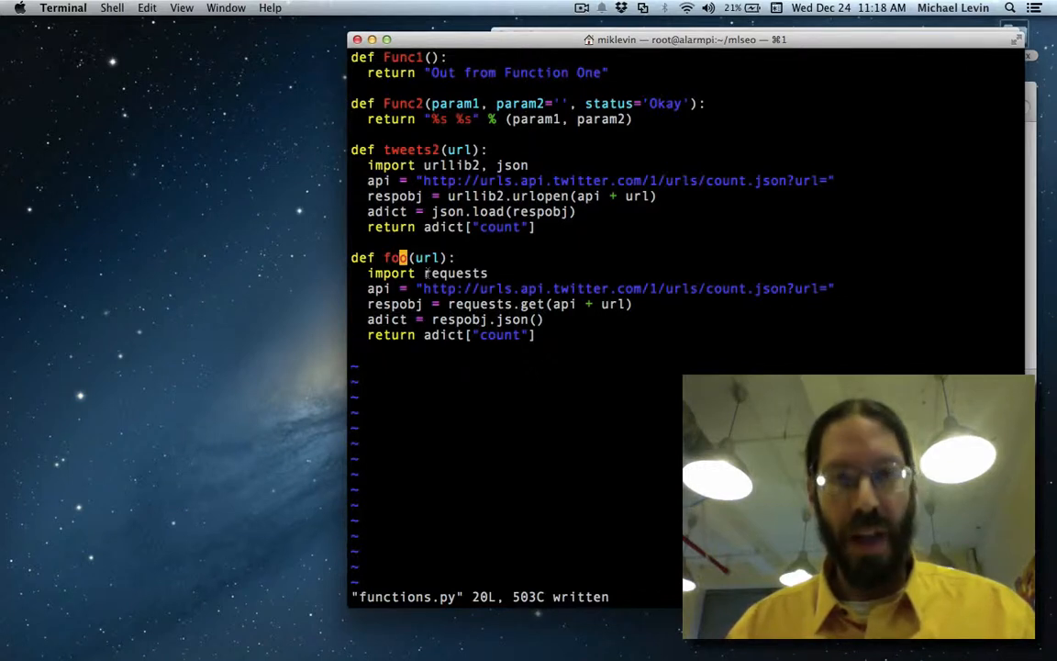
pyautogui.moveTo(400, 150)
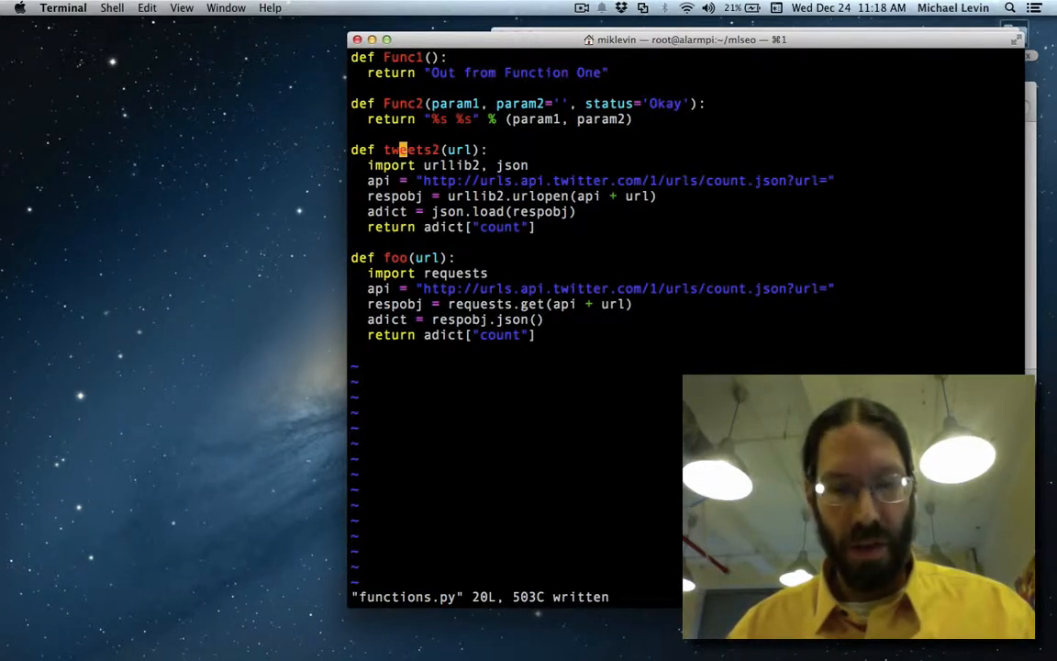
pyautogui.press('V')
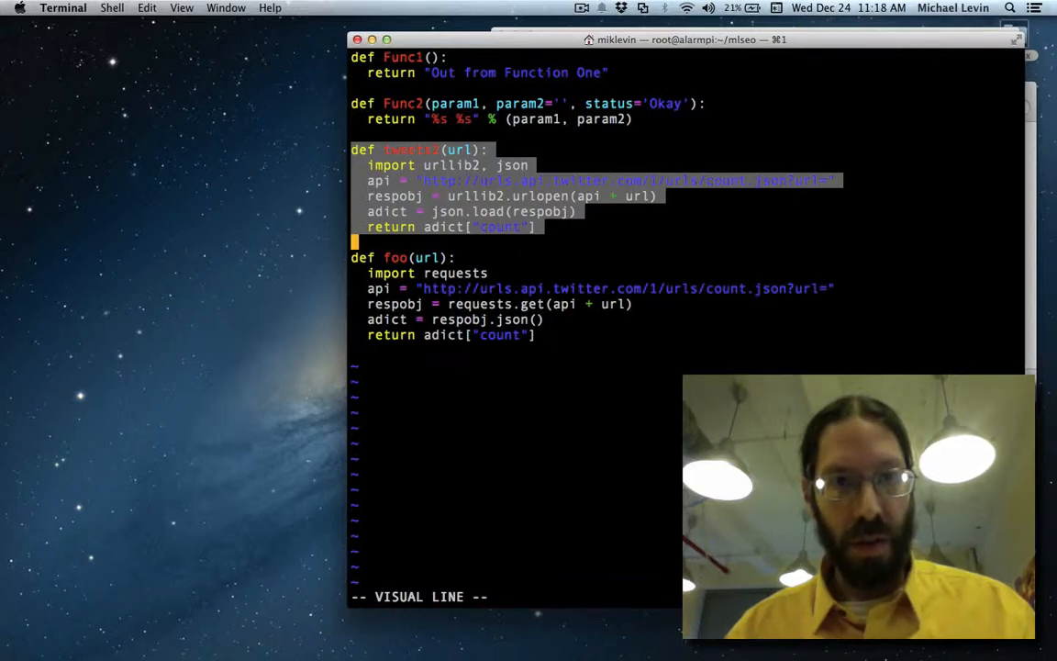
pyautogui.press('d')
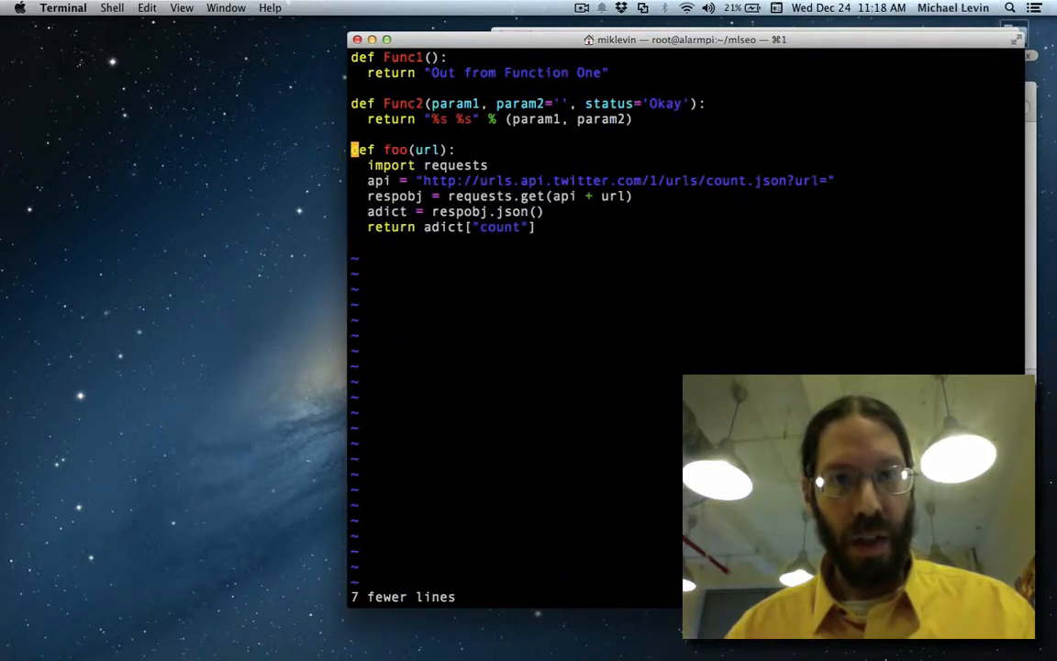
pyautogui.press('i')
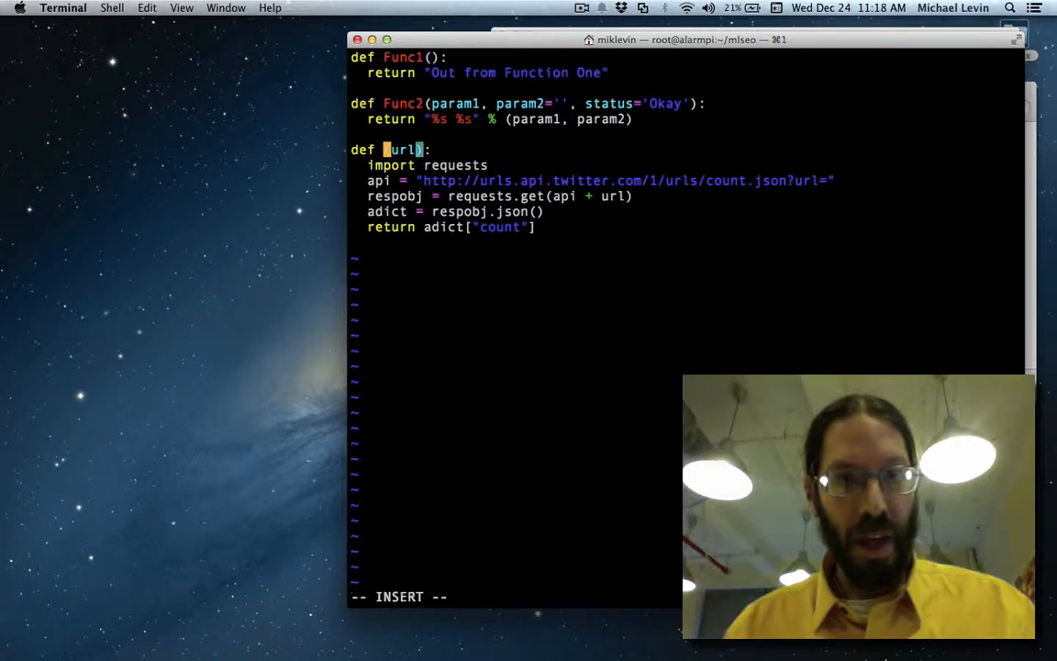
pyautogui.write('tweets')
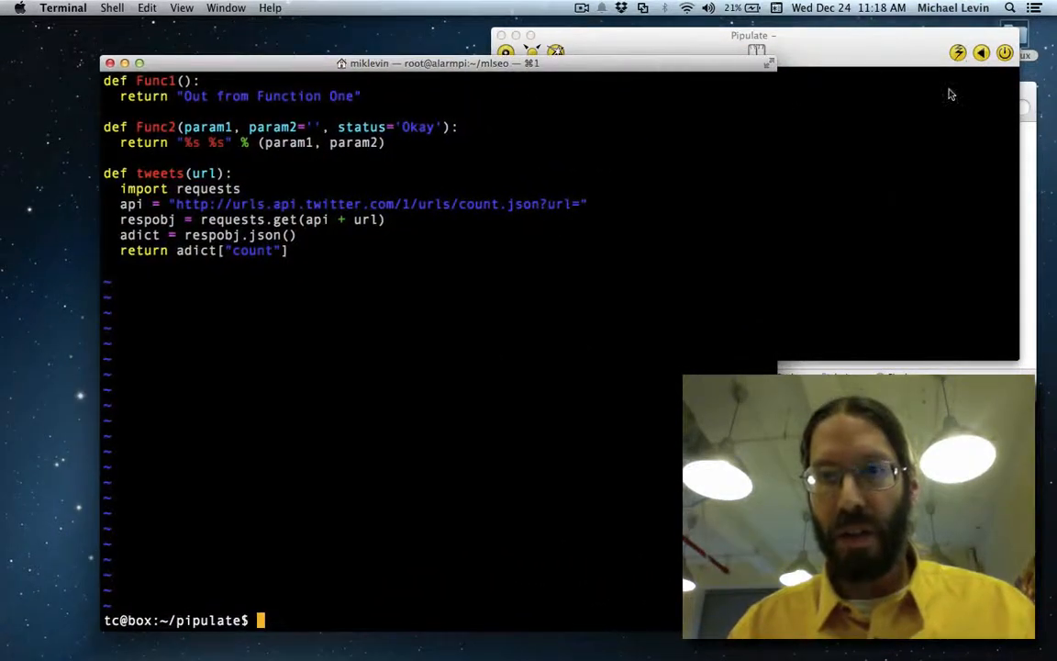
# - Check git status, showing functions.py as the only modified file
pyautogui.click(753, 35)
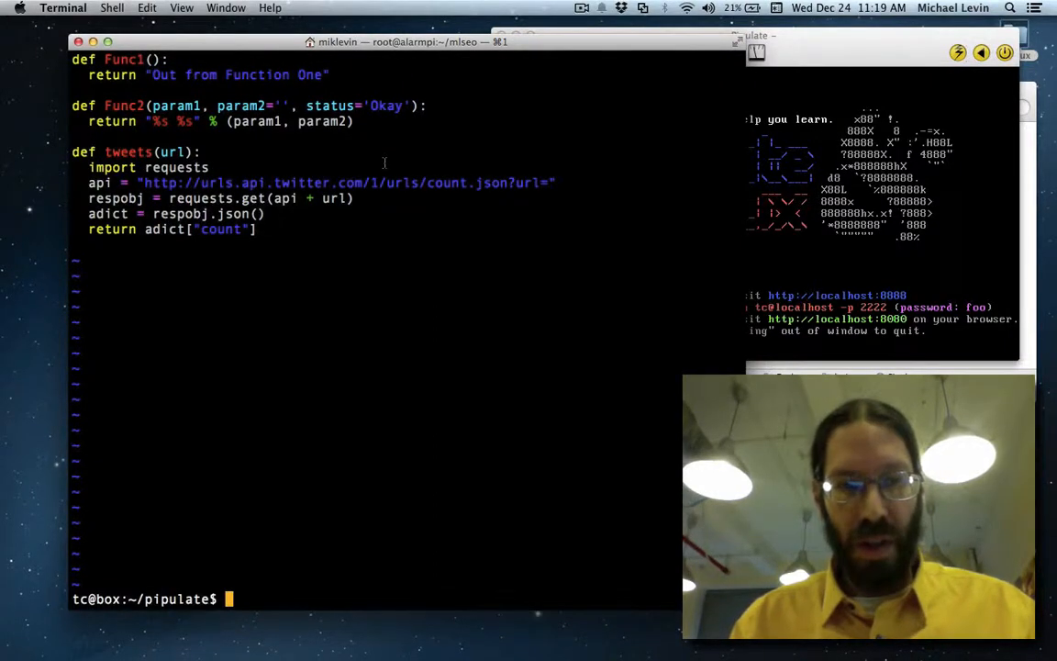
pyautogui.write('git status')
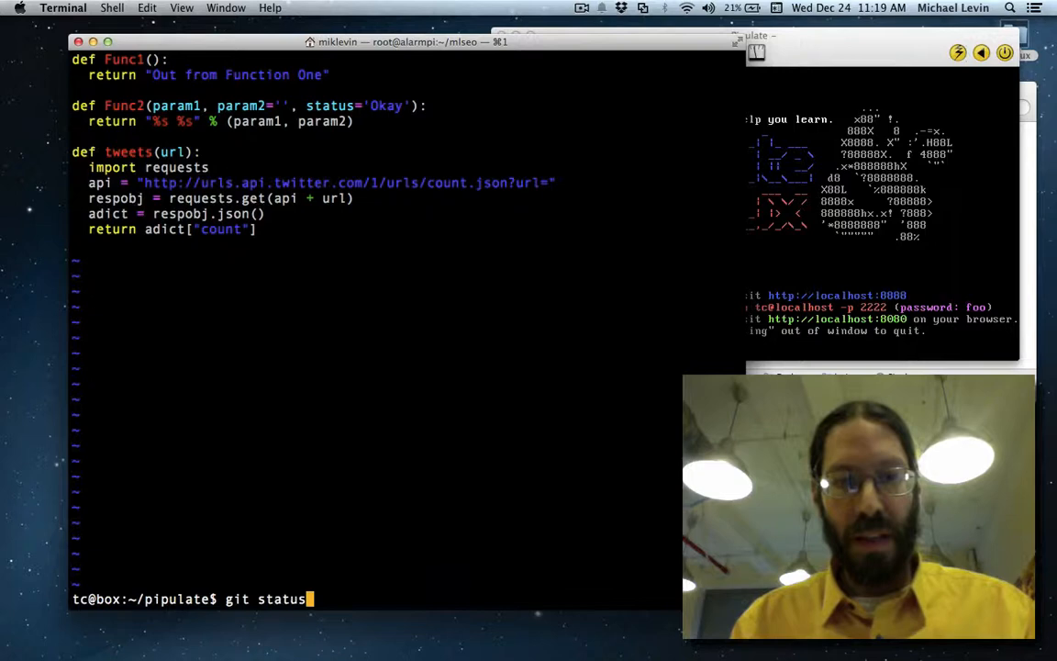
pyautogui.press('Return')
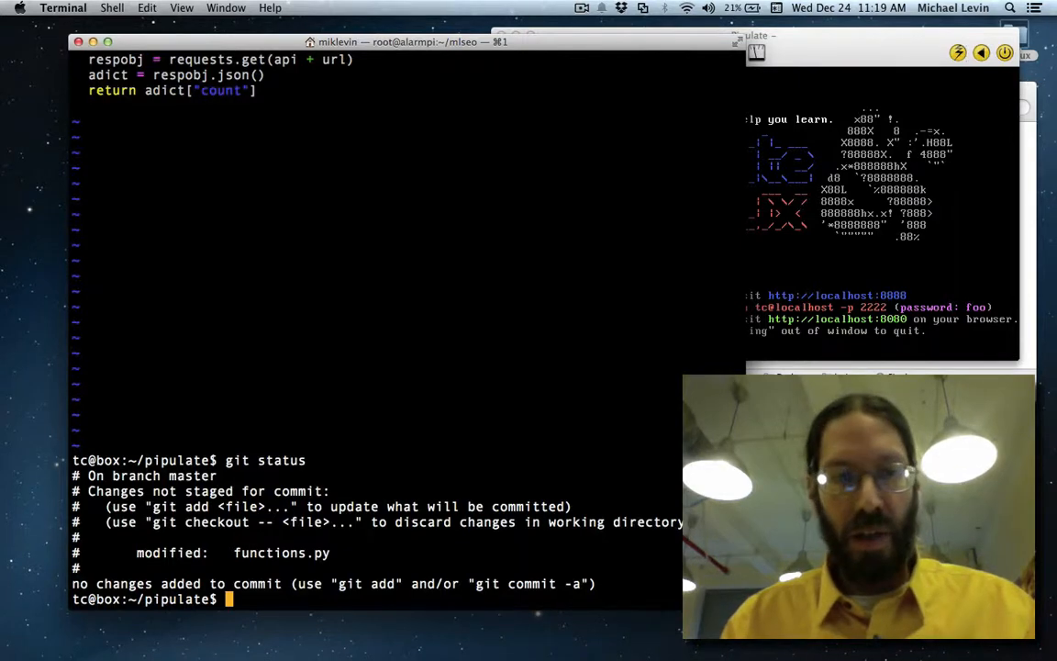
# - Enter git commit -am "Switched Tweets function to Requests library"
pyautogui.write('git commit')
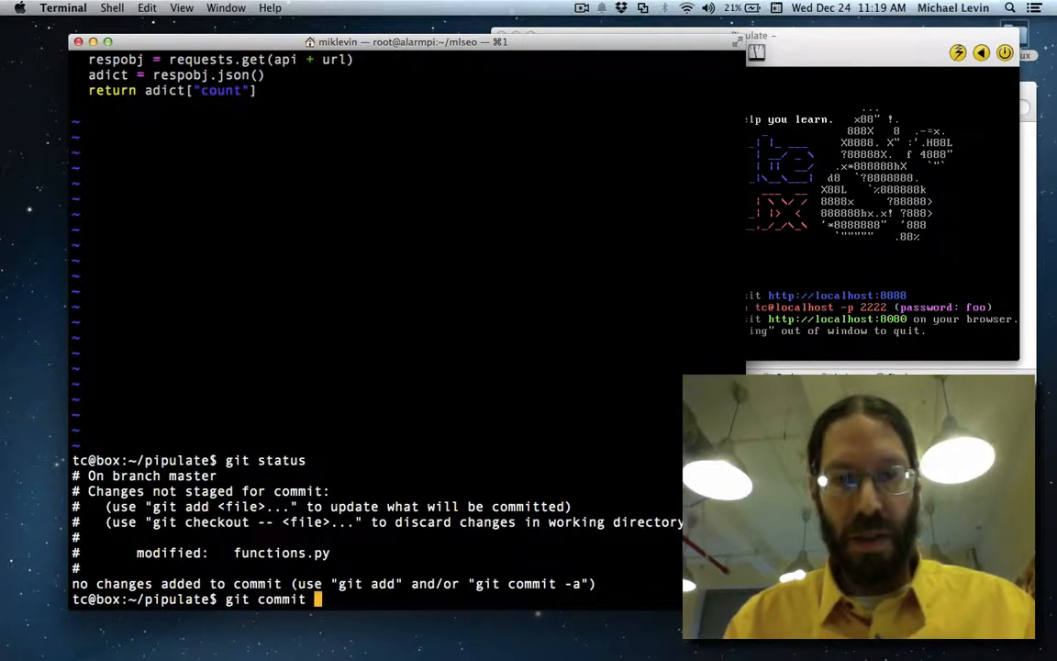
pyautogui.write('-am "')
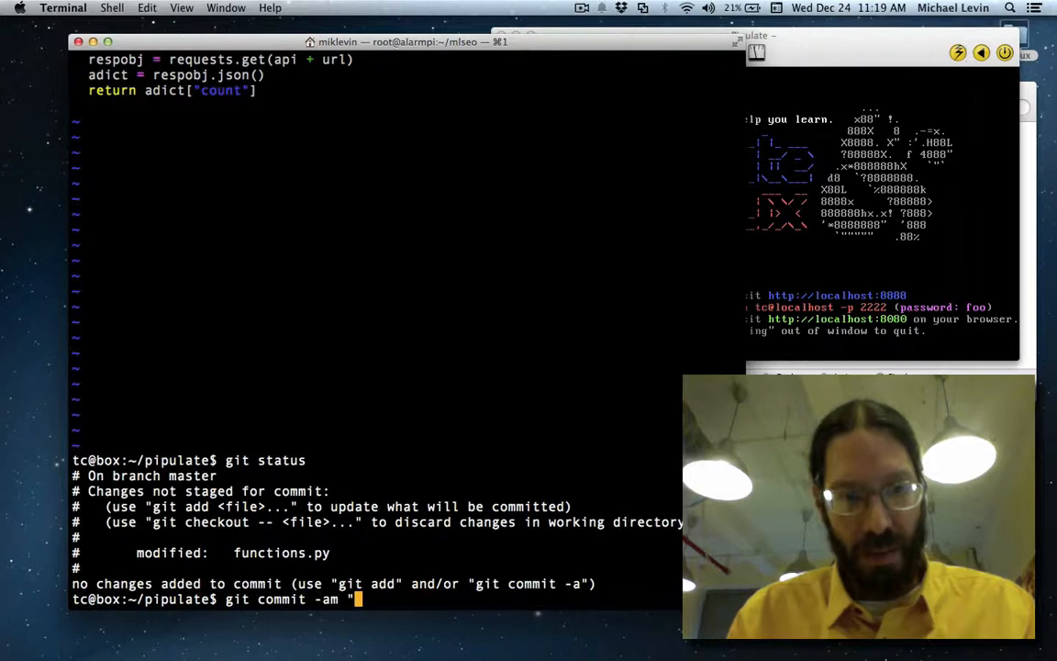
pyautogui.write('Switched Tw')
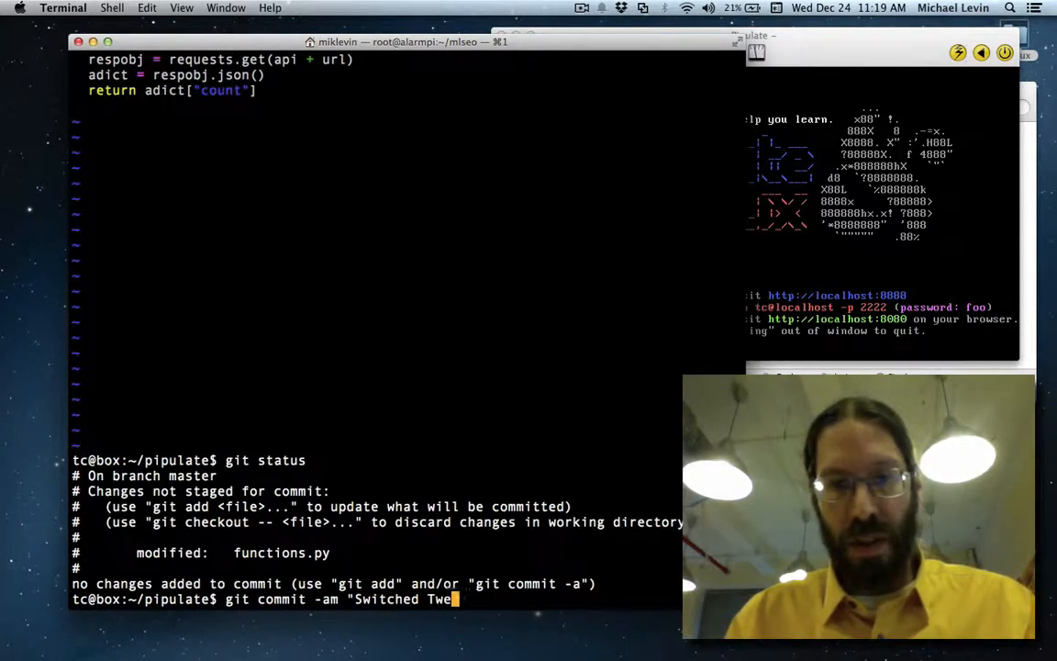
pyautogui.write('ets function to Re')
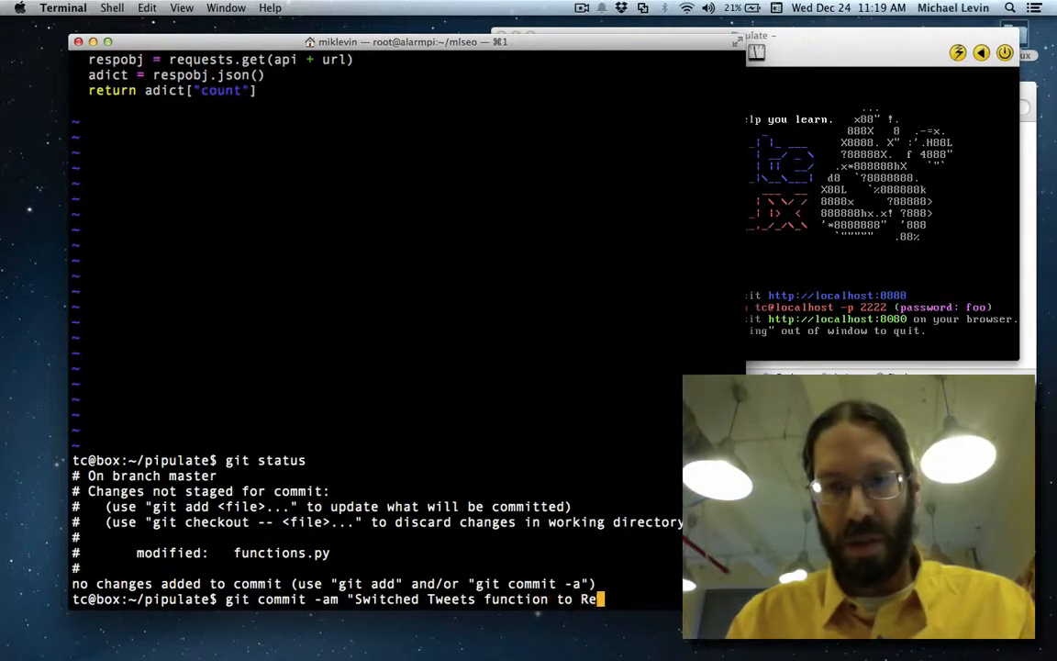
pyautogui.write('quests libr')
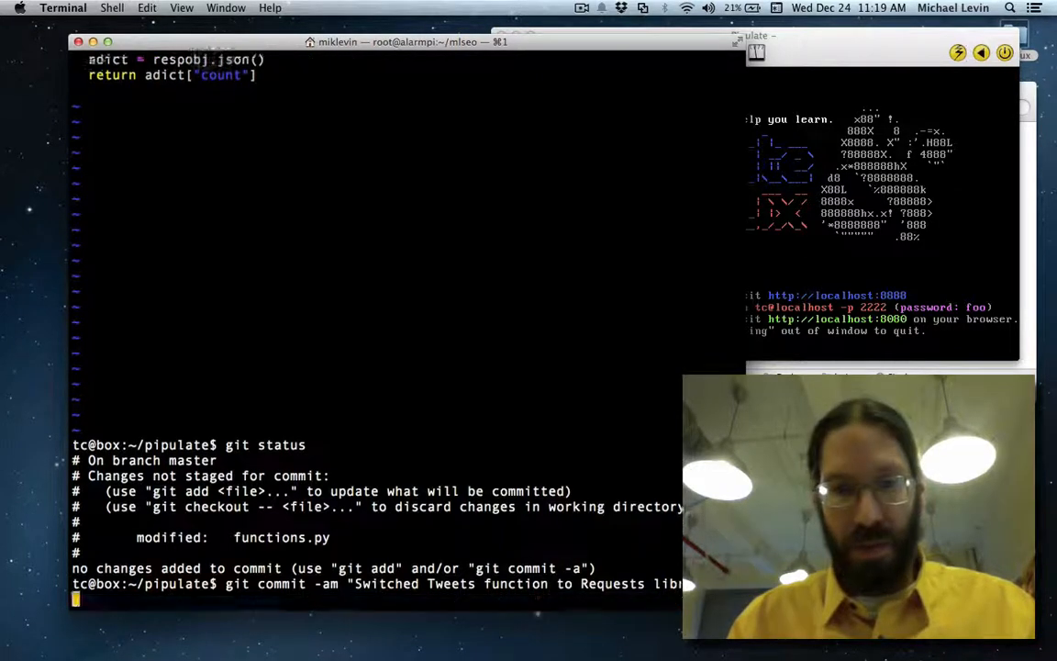
# - Run the commit, see the identity error, and set the global git user.email
pyautogui.press('Return')
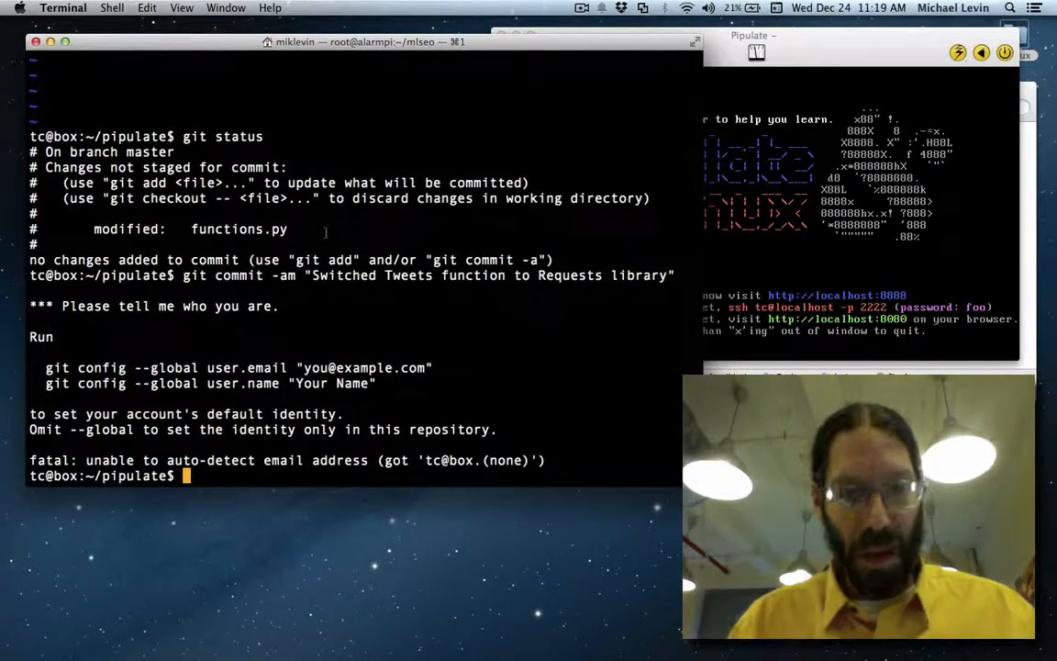
pyautogui.write('git config --')
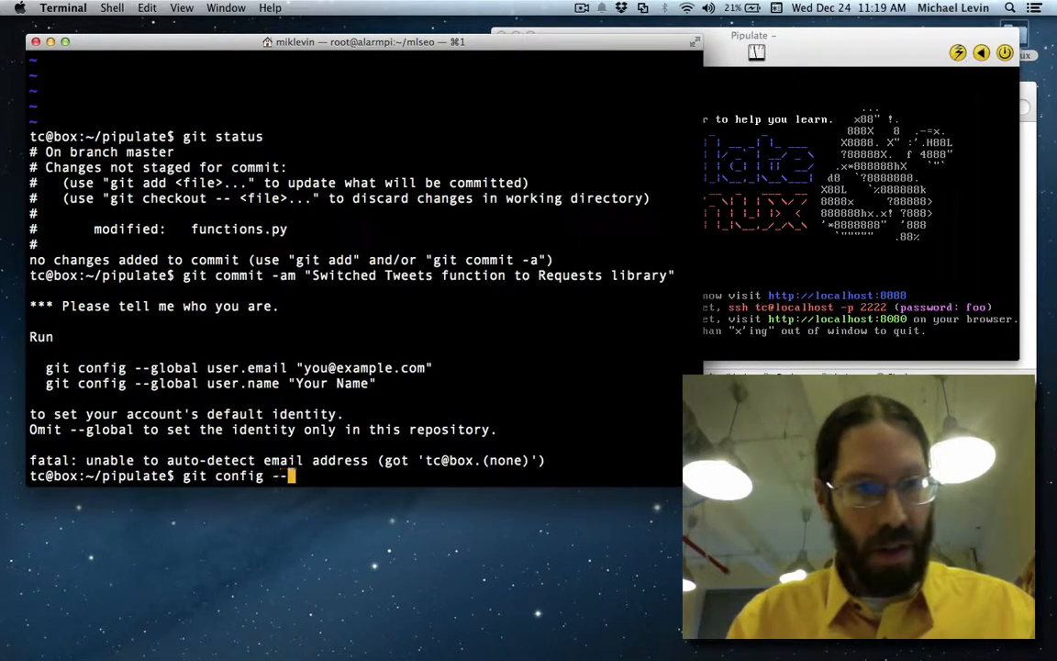
pyautogui.write('global')
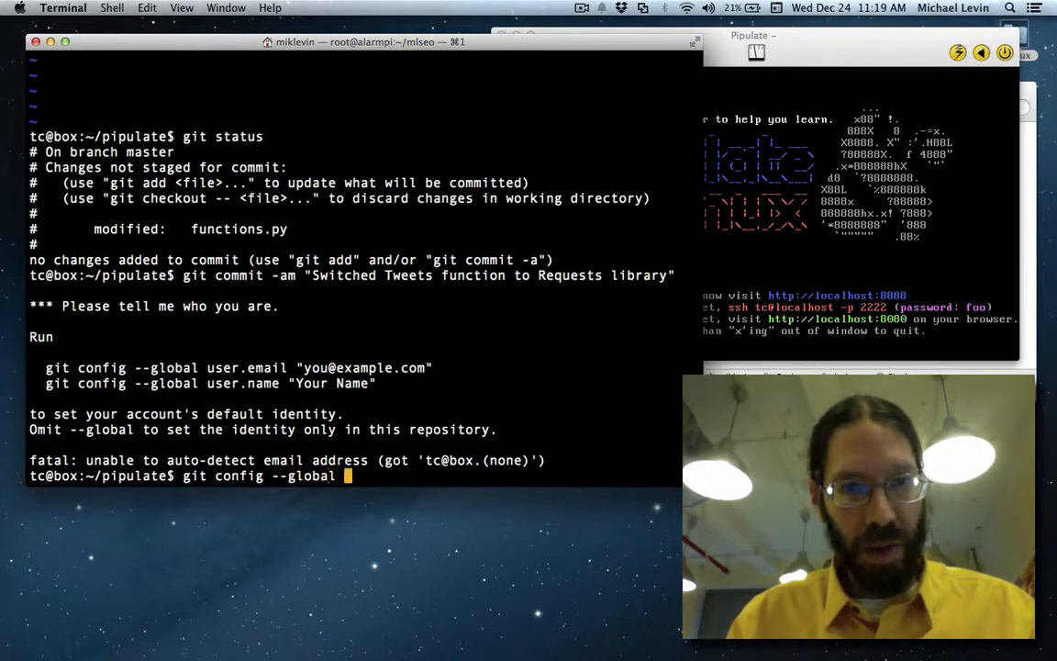
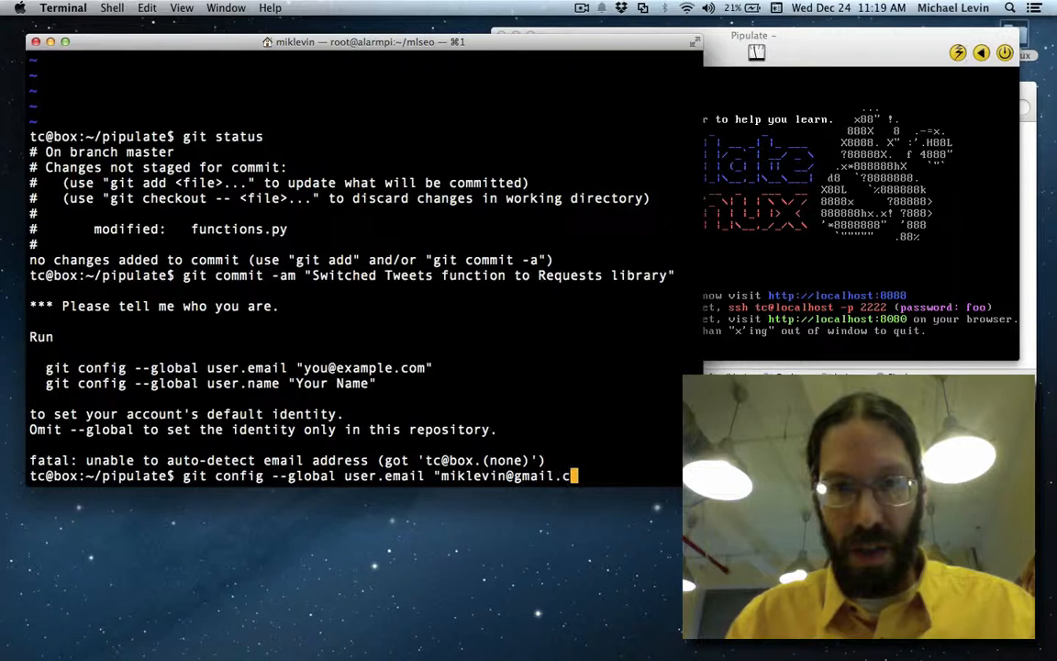
pyautogui.press('Return')
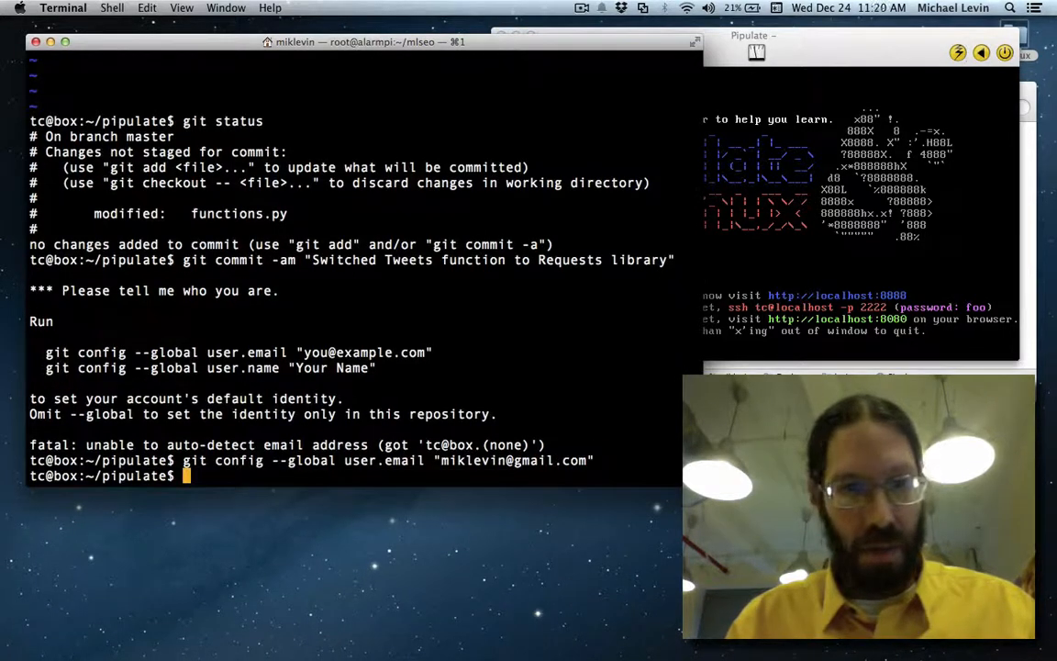
# - Set the global git user.name to "Mike Levin"
pyautogui.write('git config --globa')
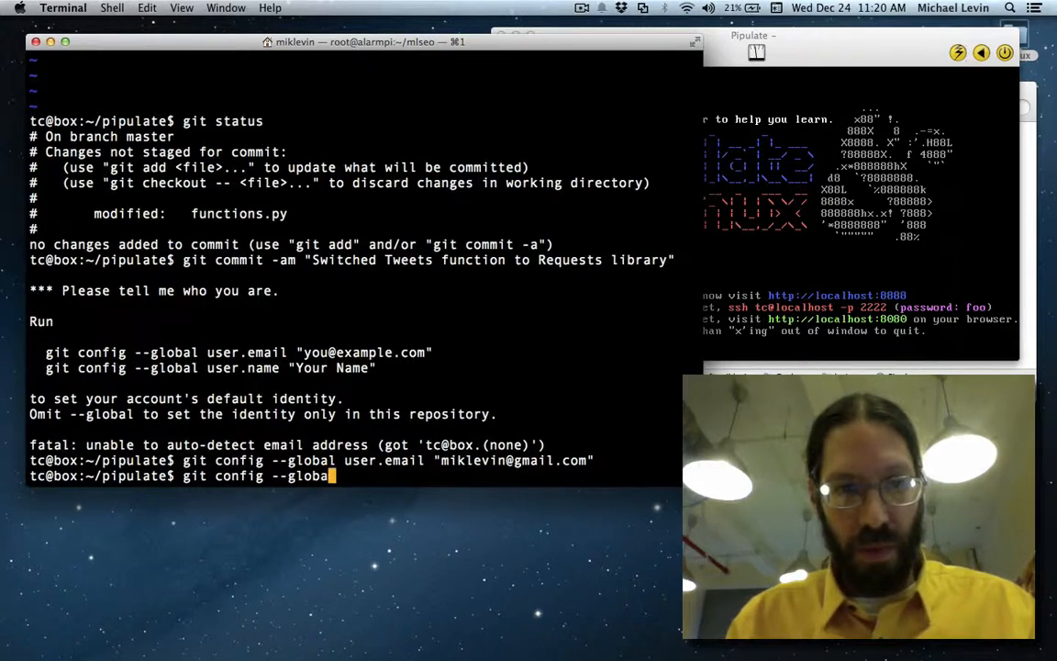
pyautogui.write('user.')
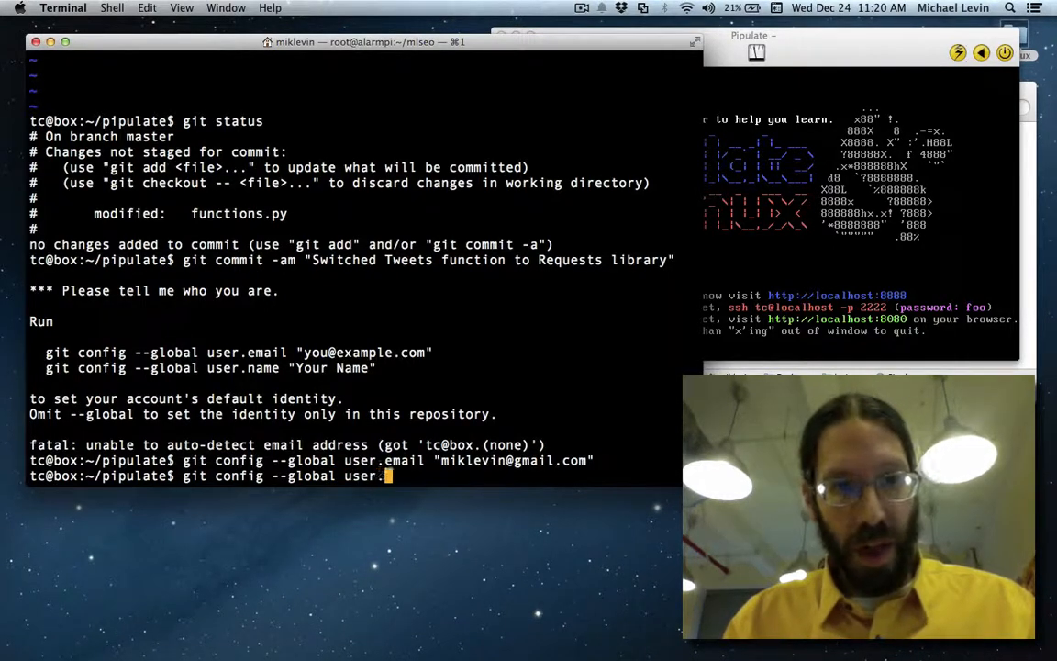
pyautogui.write('name "Mi')
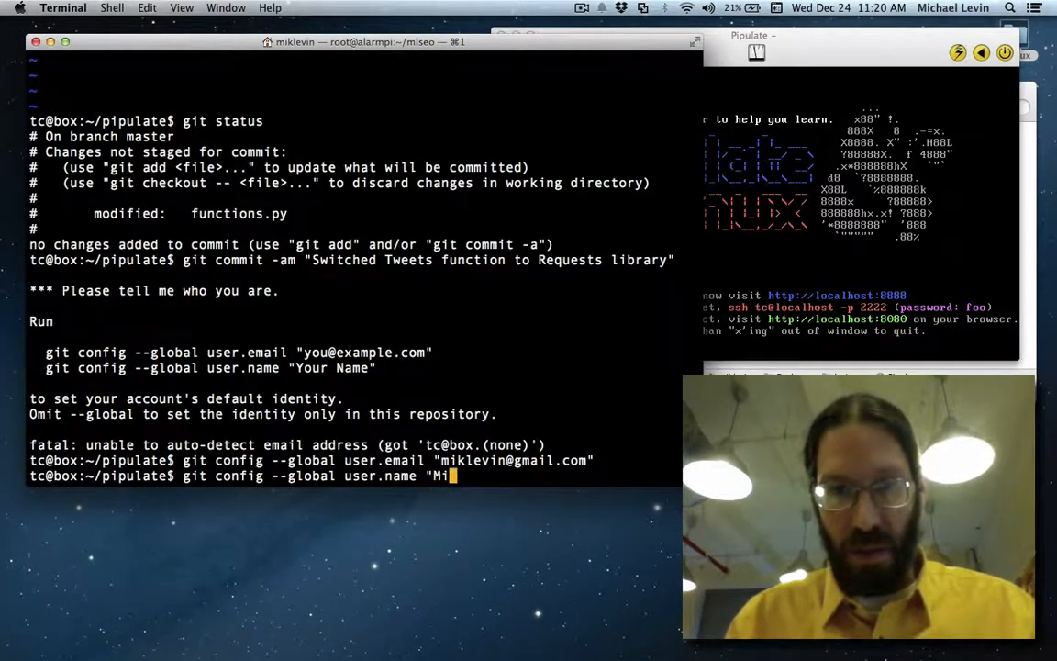
pyautogui.write('ke Levin"')
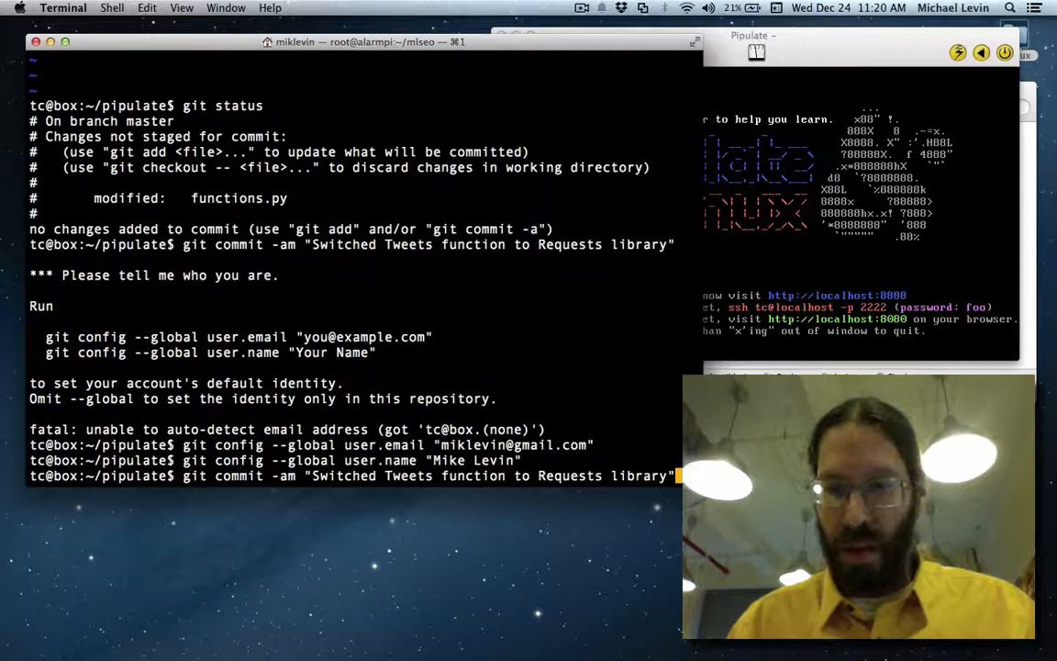
# - Commit the functions.py change and run git push to GitHub
pyautogui.press('Return')
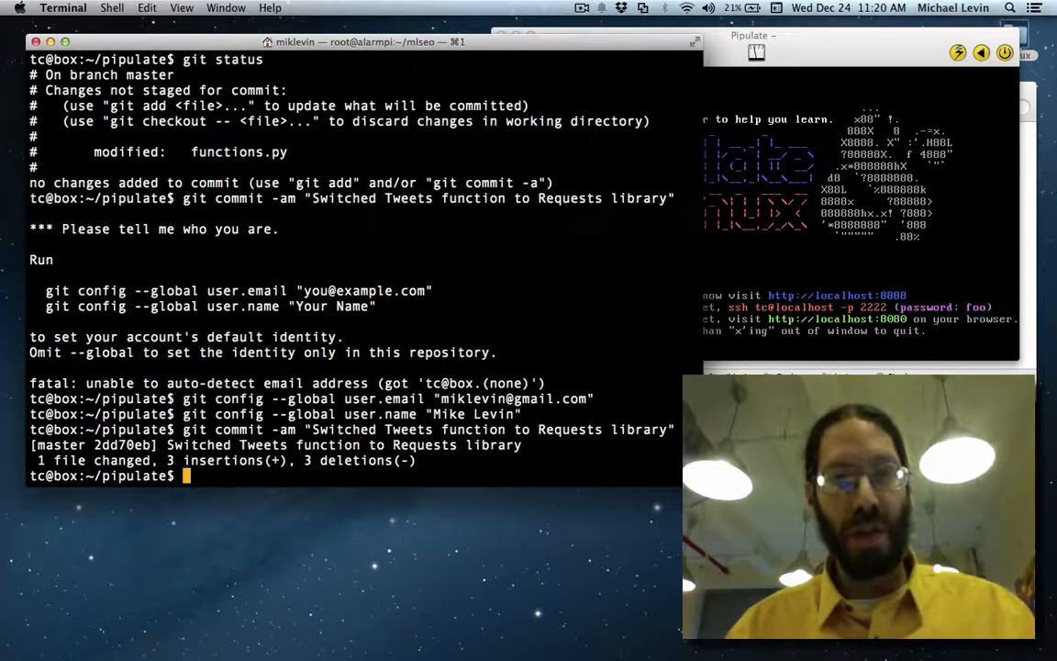
pyautogui.write('git')
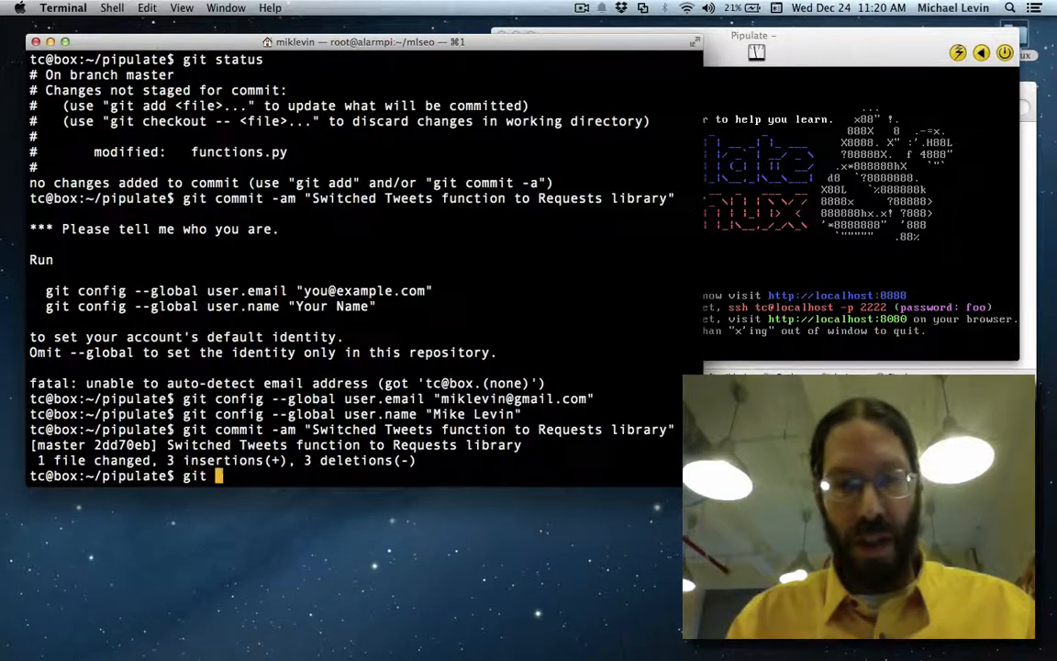
pyautogui.write('push')
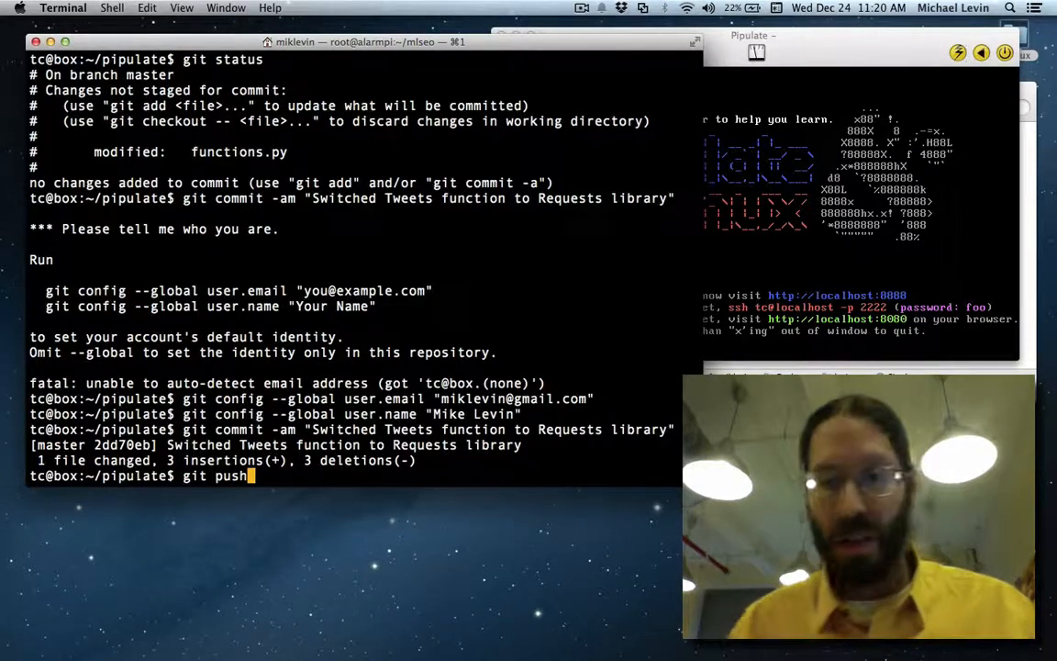
pyautogui.press('Return')
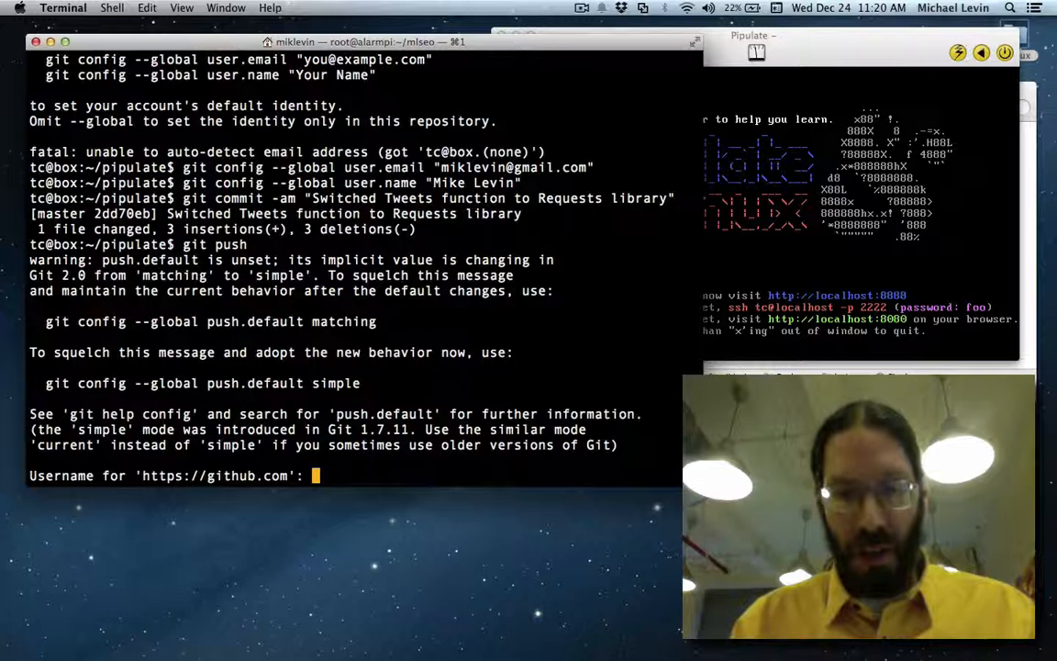
# - Enter the miklevin GitHub credentials so the push completes to master
pyautogui.write('miklevin')
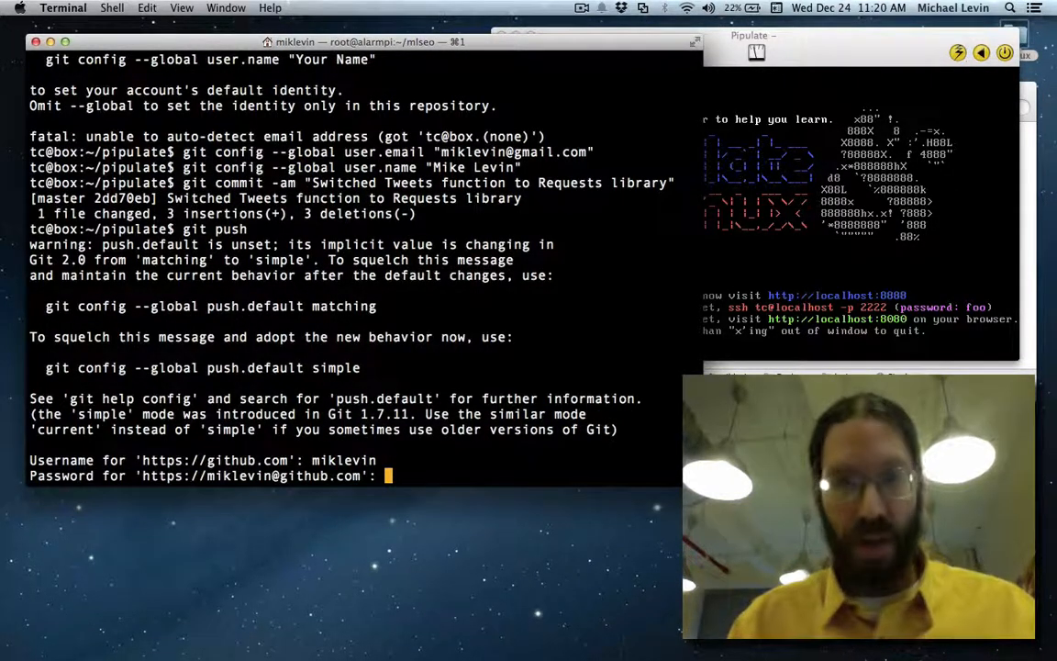
pyautogui.press('Return')
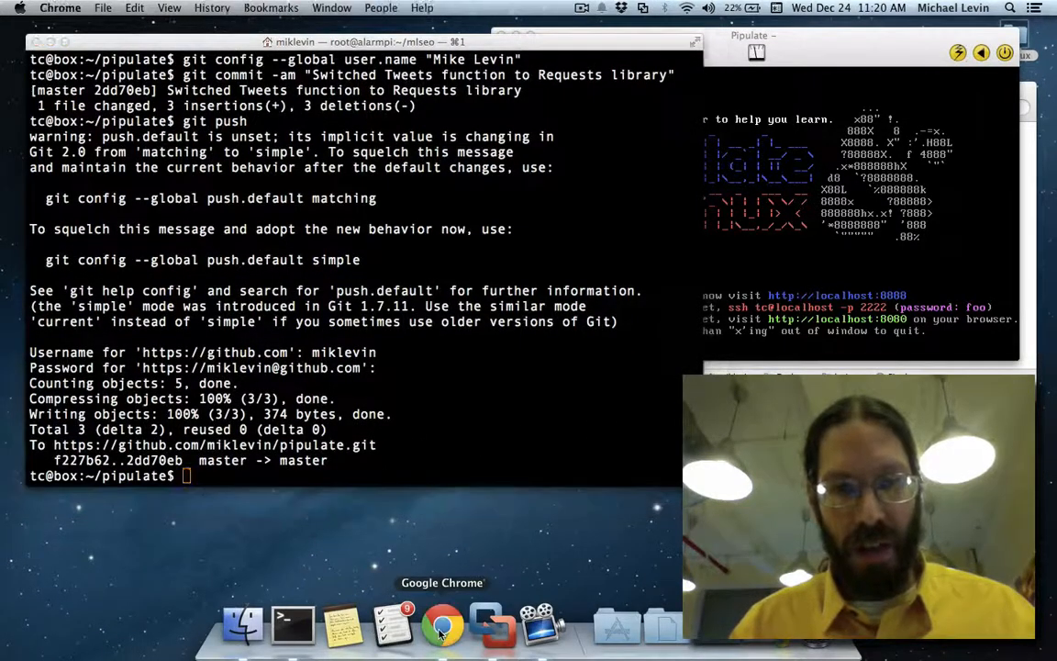
# - In Chrome, open the pipulate repository's "Switched Tweets function to Requests library" commit diff
pyautogui.click(440, 628)
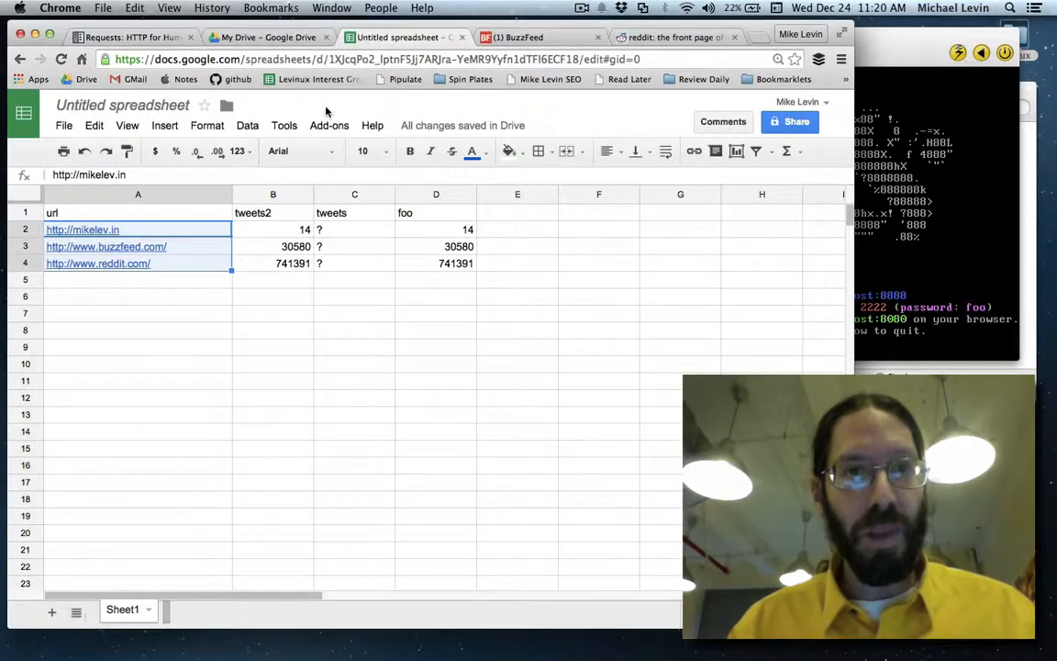
pyautogui.moveTo(326, 112)
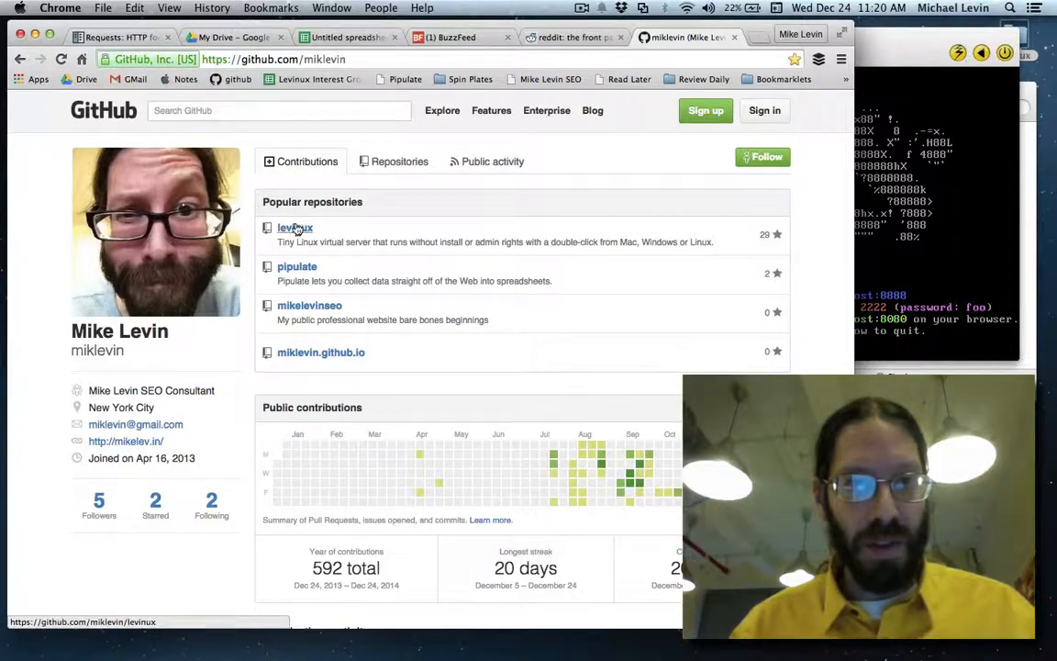
pyautogui.moveTo(298, 266)
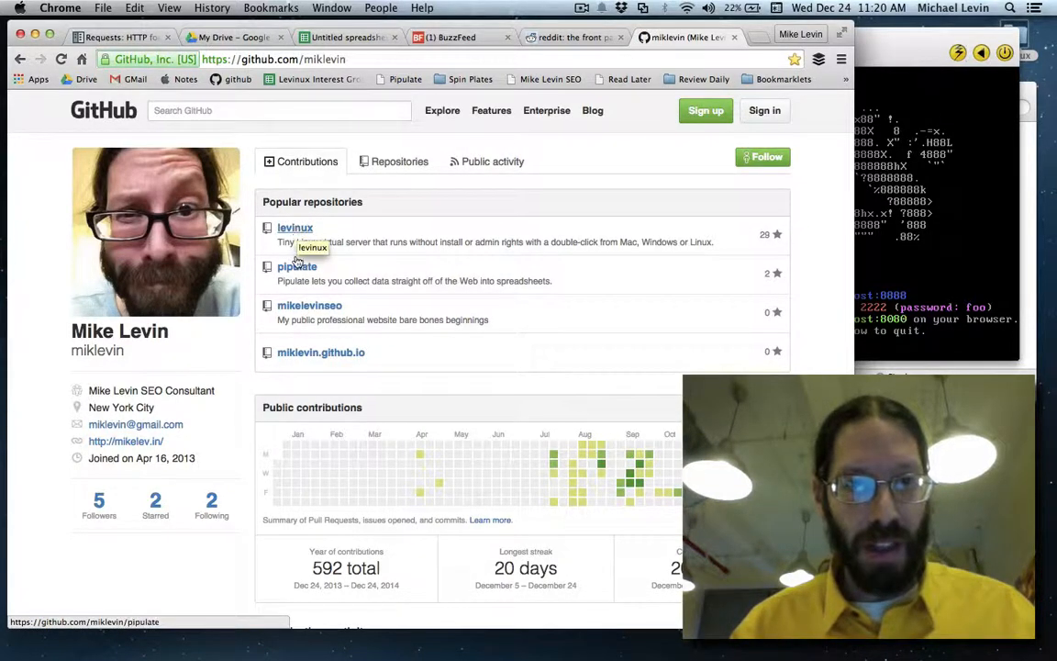
pyautogui.click(297, 266)
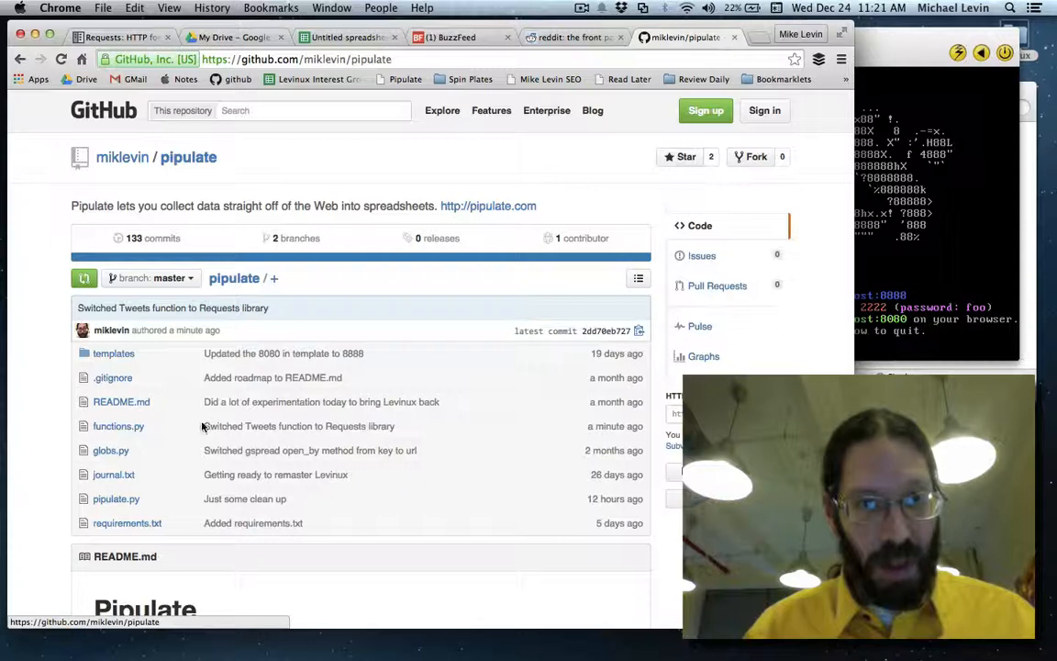
pyautogui.click(300, 426)
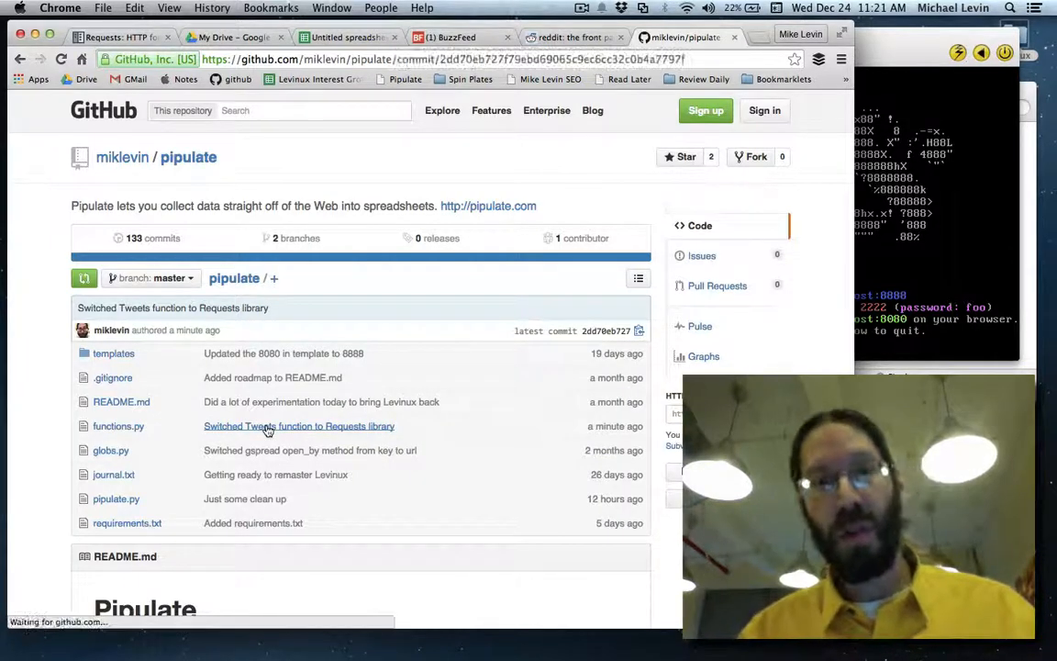
pyautogui.click(299, 426)
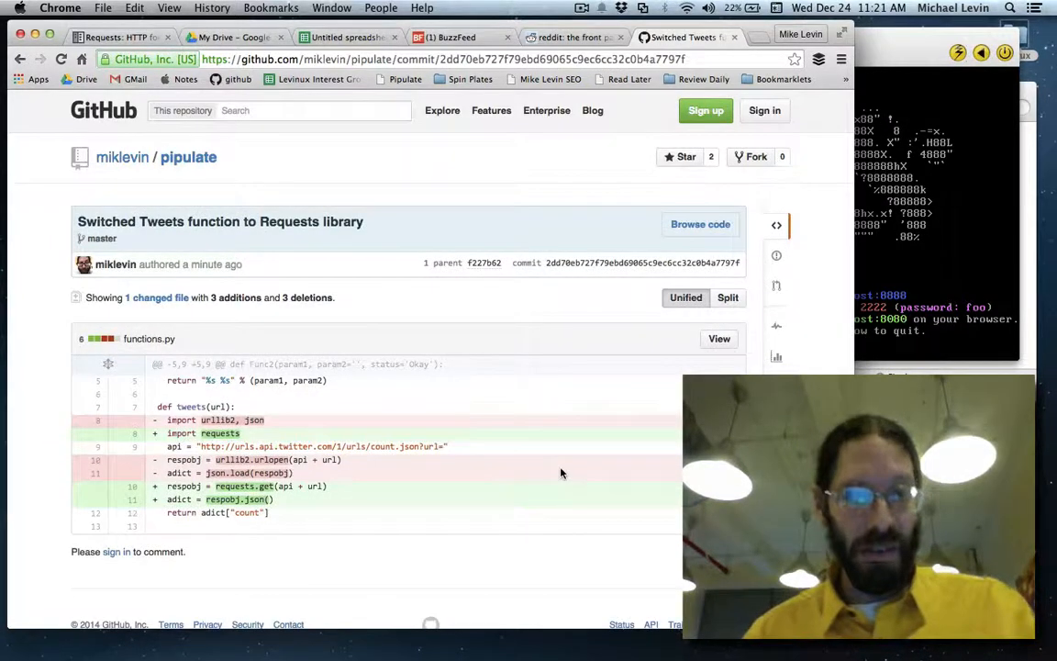